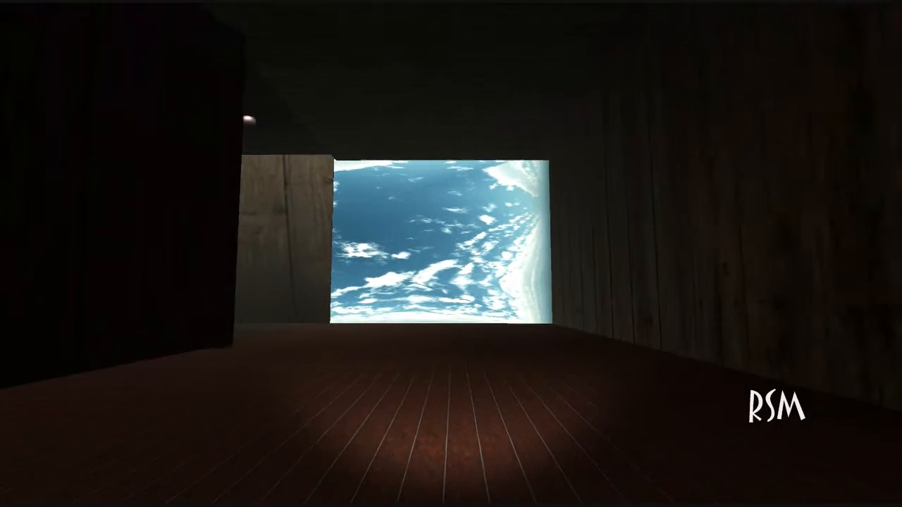
mouse_move(452, 254)
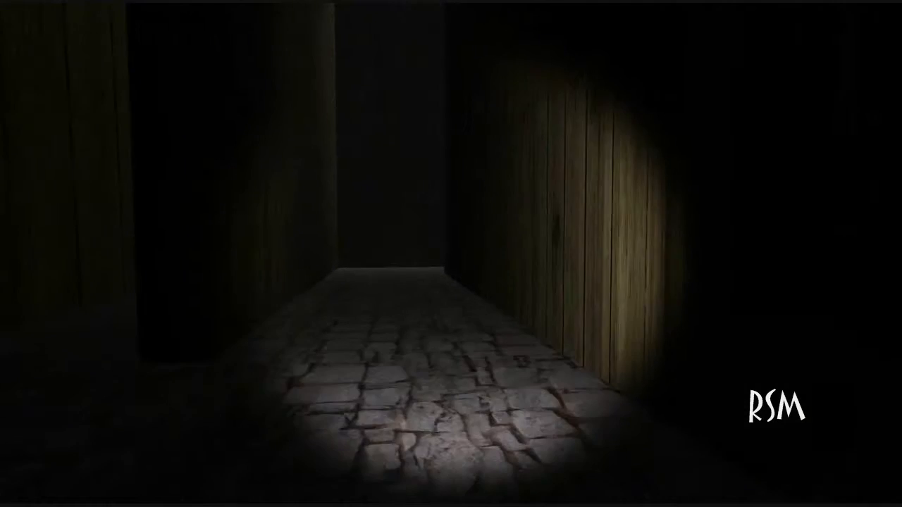
scroll("up", 3)
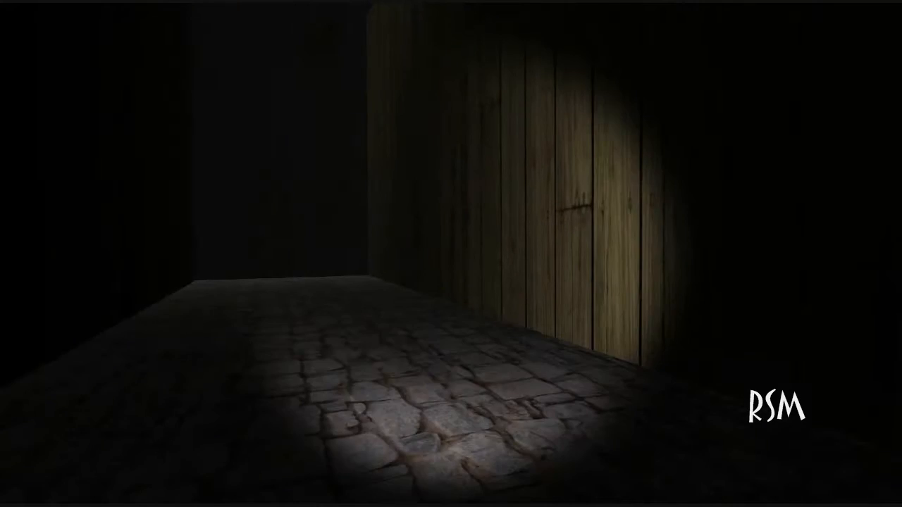